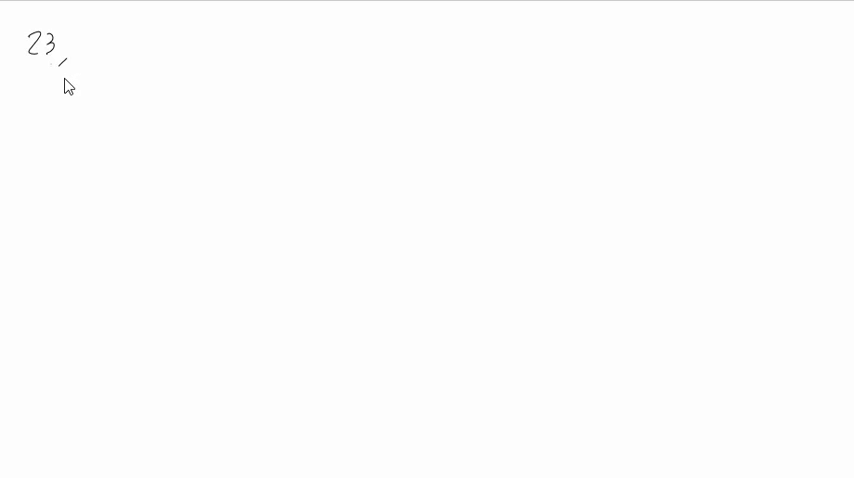
{"action": "mouse_move", "coordinate": [181, 64]}
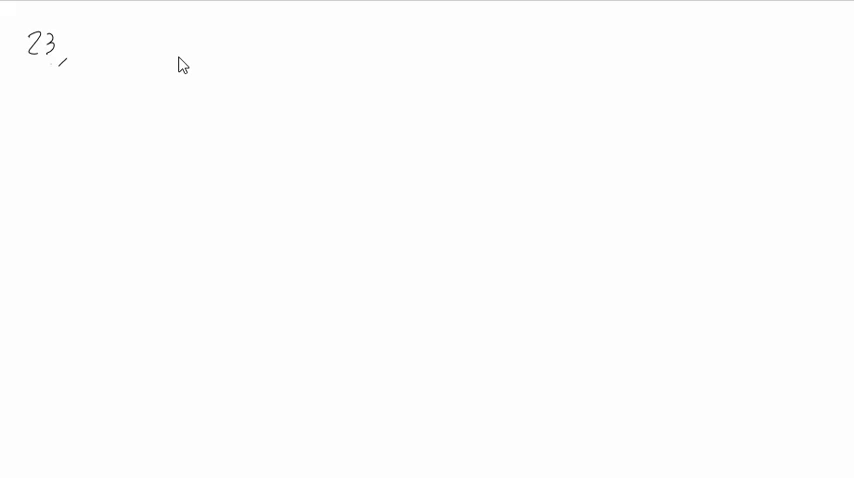
- Handwrite V = Q/C beside 23, then begin writing C = further to the right
{"action": "left_click_drag", "start_coordinate": [170, 45], "coordinate": [178, 68]}
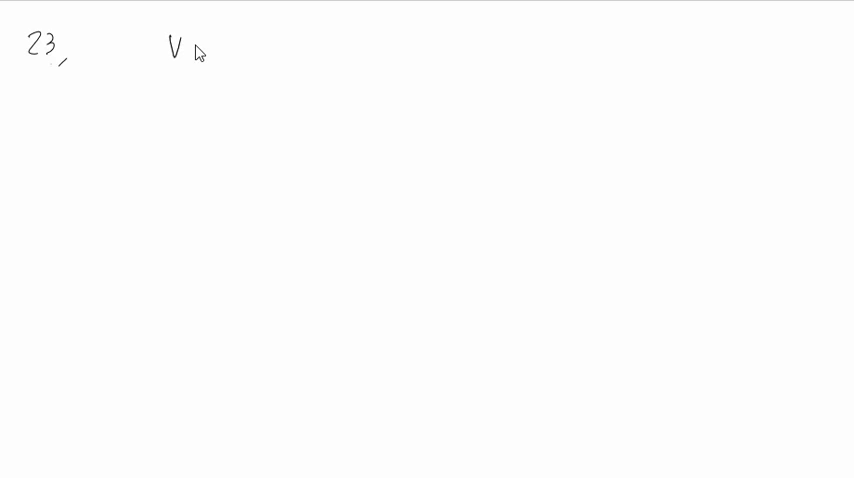
{"action": "left_click_drag", "start_coordinate": [195, 52], "coordinate": [225, 55]}
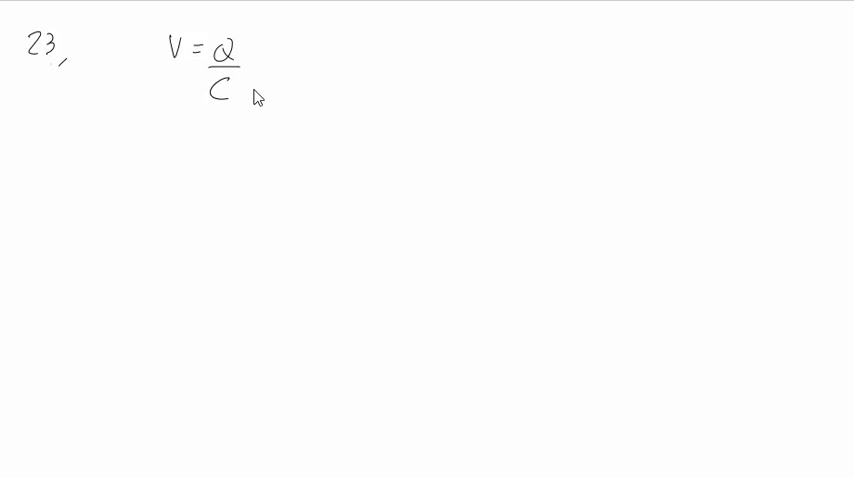
{"action": "mouse_move", "coordinate": [249, 50]}
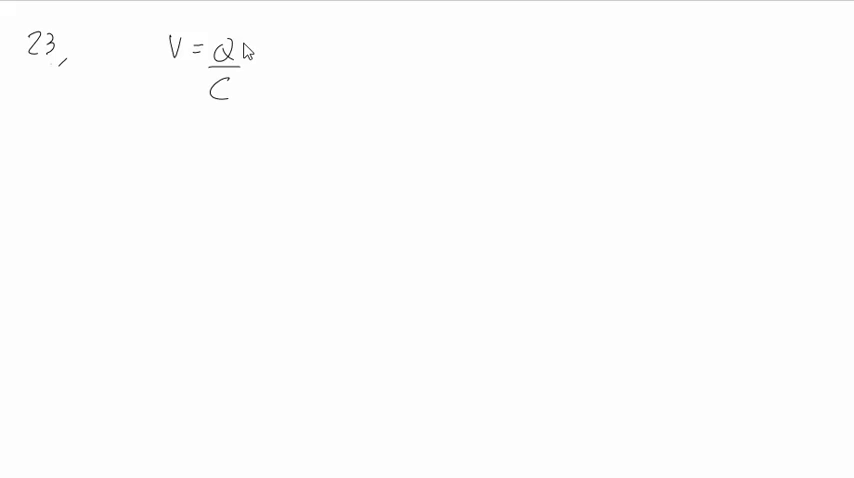
{"action": "left_click_drag", "start_coordinate": [335, 55], "coordinate": [370, 60]}
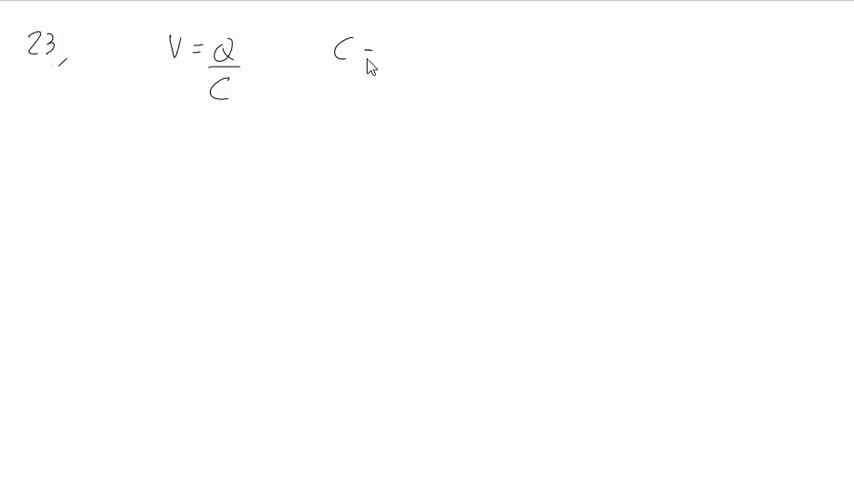